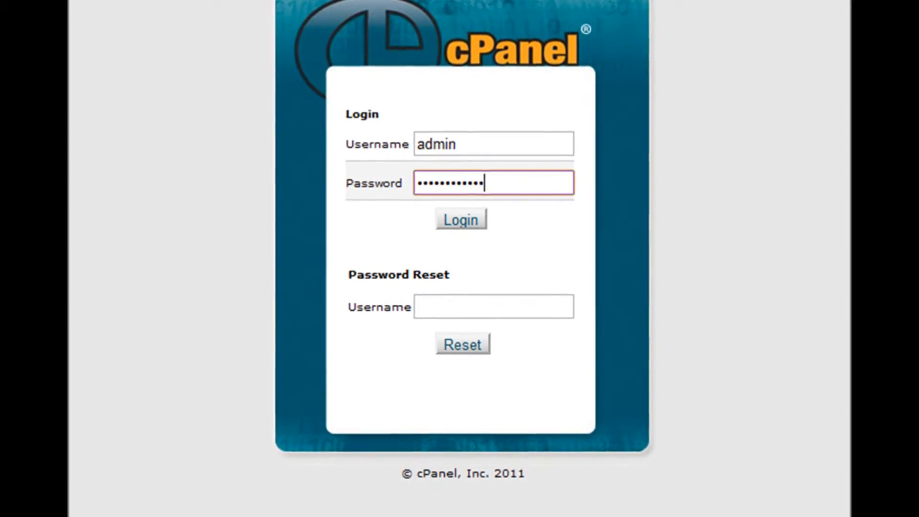
Sign in to cPanel and go to the Addon Domains page from the dashboard
{"action": "left_click", "coordinate": [461, 219]}
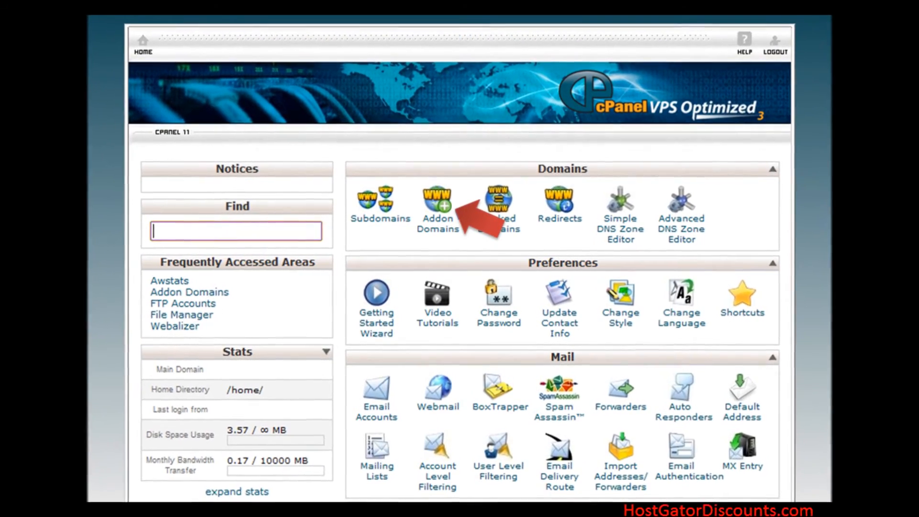
{"action": "left_click", "coordinate": [438, 202]}
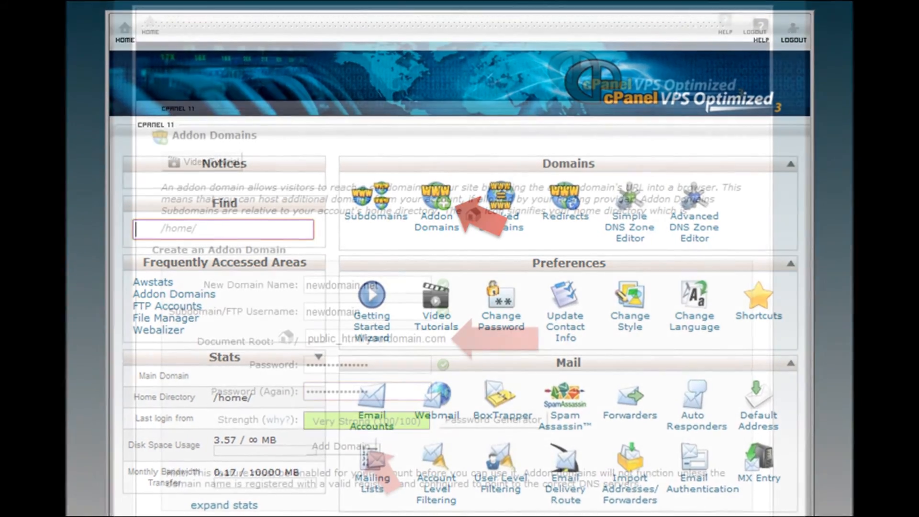